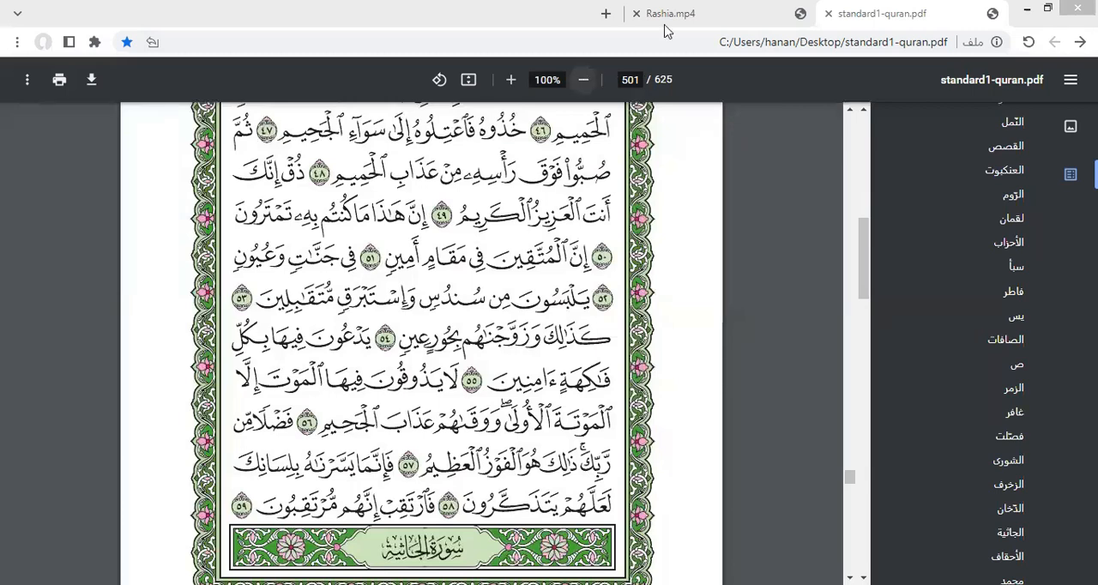
- Briefly switch to the Rashia video, then return to the Quran PDF at page 501
{"action": "left_click", "coordinate": [671, 14]}
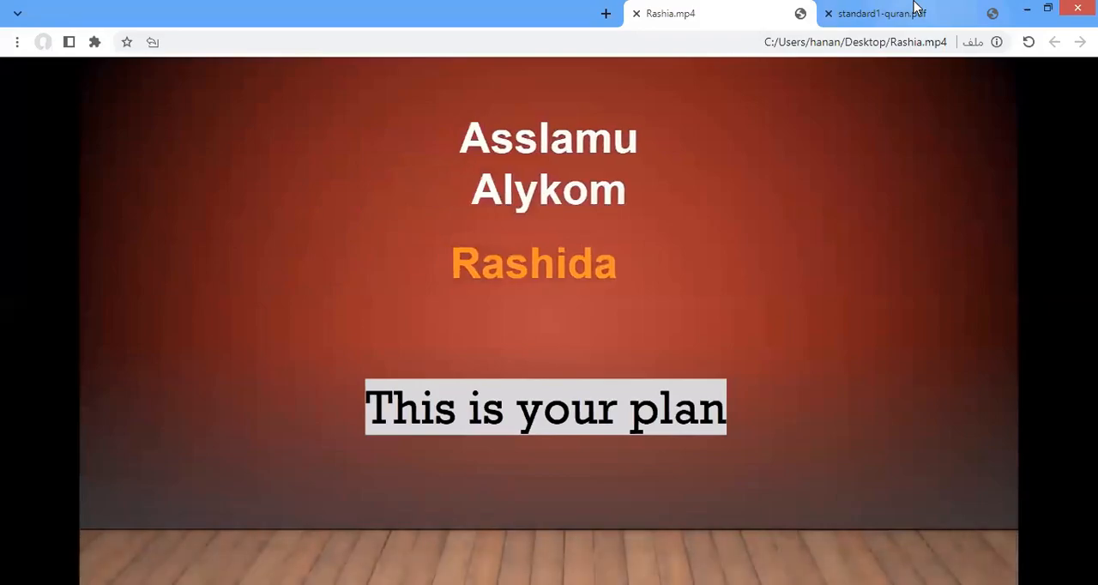
{"action": "left_click", "coordinate": [887, 13]}
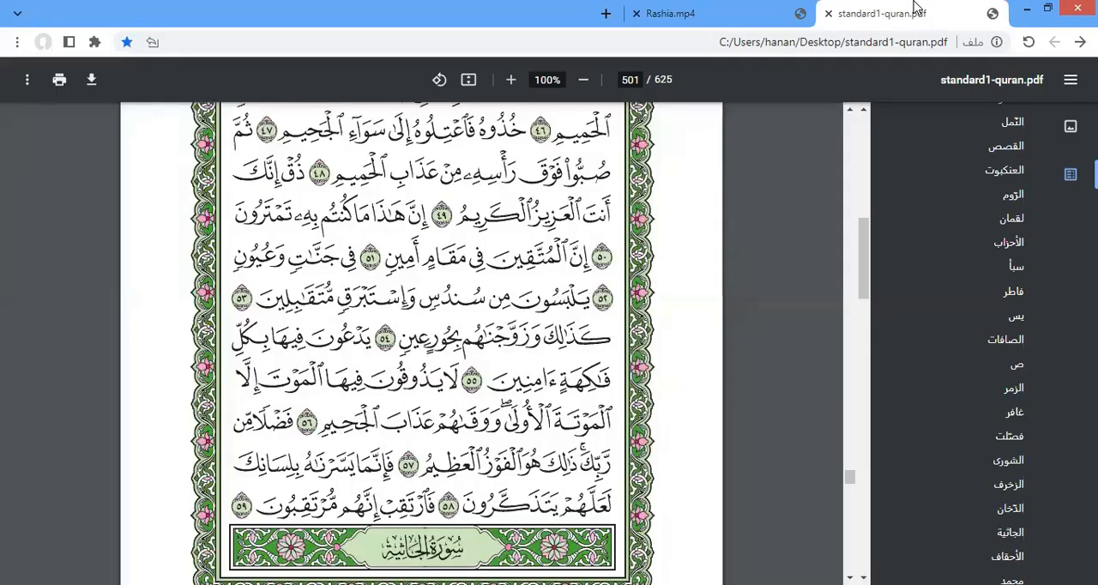
{"action": "mouse_move", "coordinate": [993, 401]}
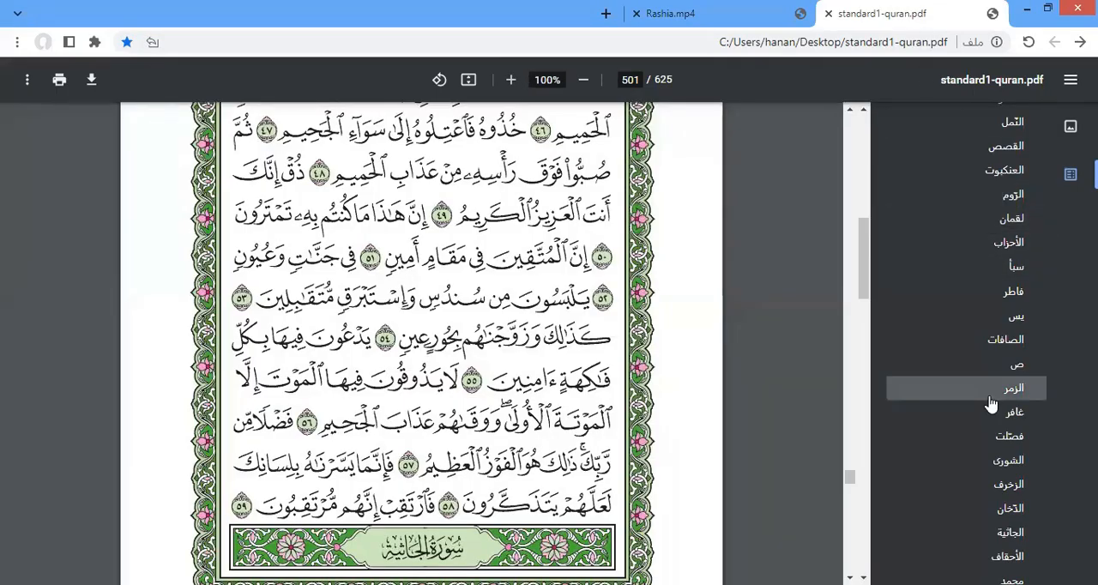
{"action": "mouse_move", "coordinate": [1003, 508]}
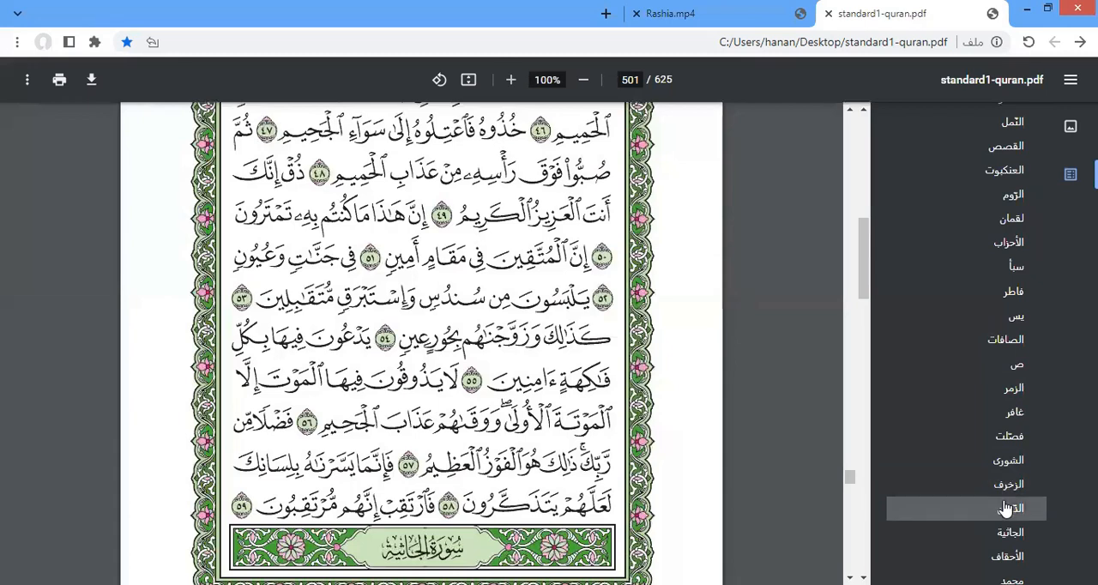
{"action": "mouse_move", "coordinate": [1005, 510]}
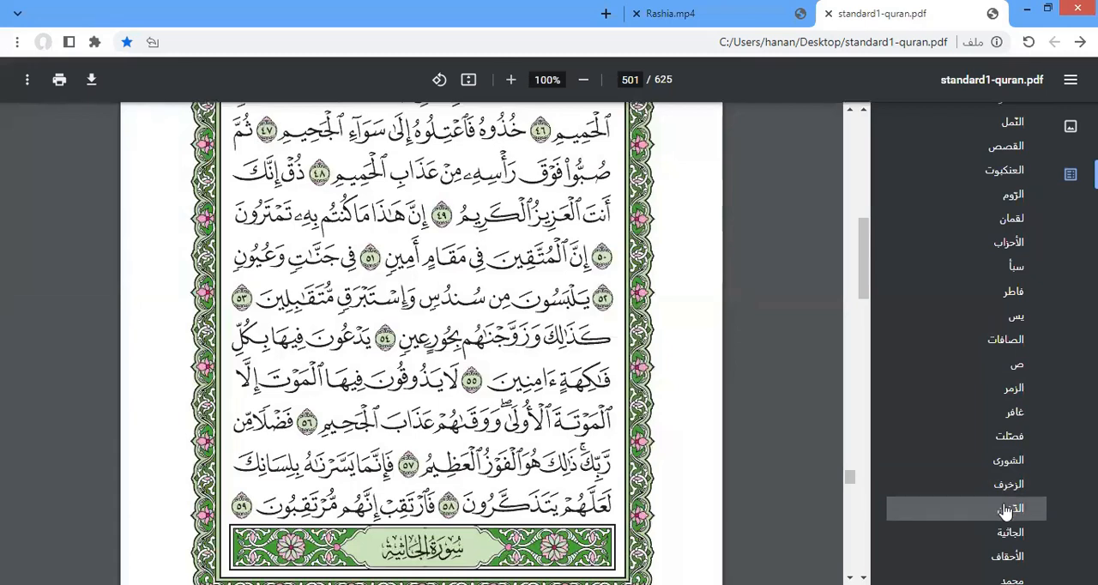
{"action": "mouse_move", "coordinate": [995, 532]}
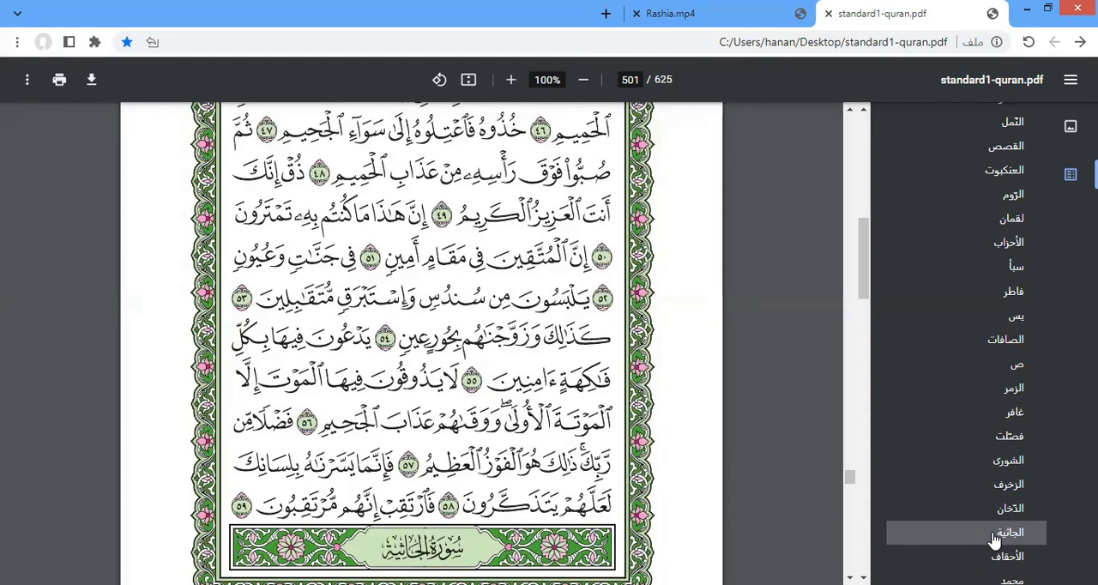
{"action": "mouse_move", "coordinate": [892, 346]}
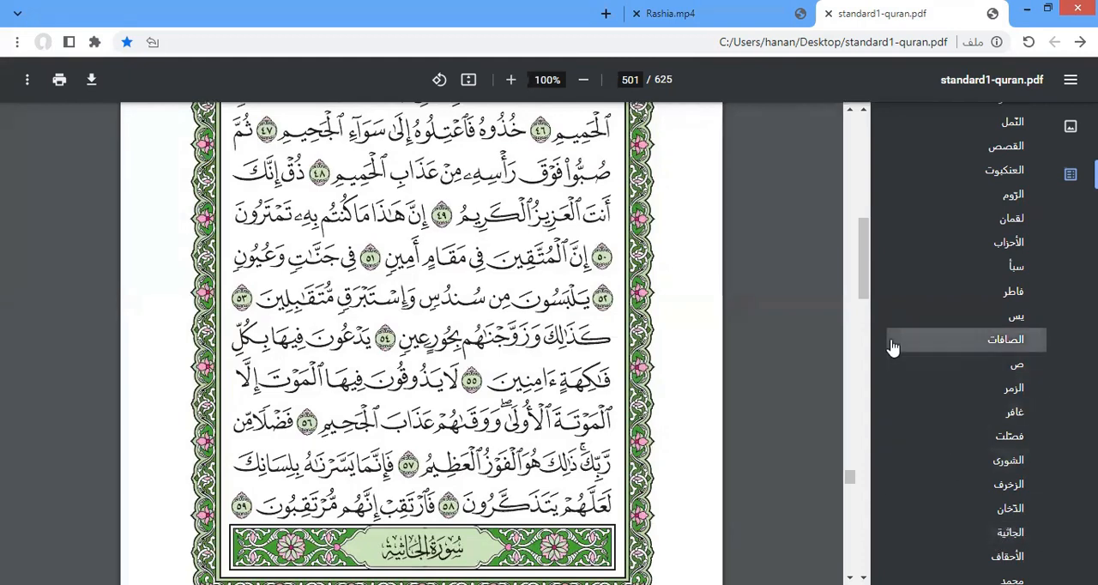
{"action": "mouse_move", "coordinate": [849, 118]}
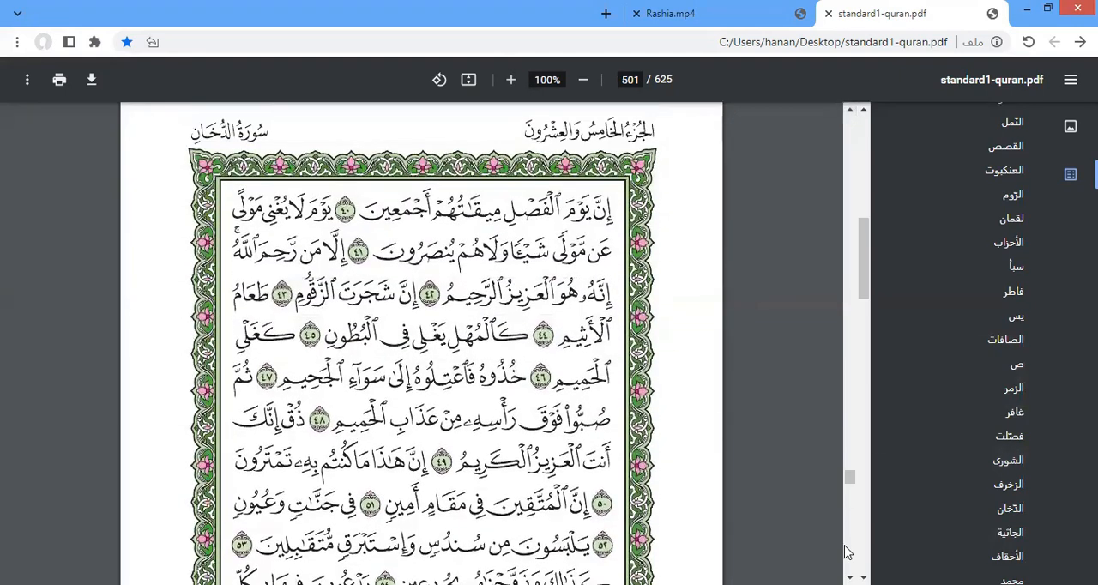
- Scroll down page 501 until Ad-Dukhan verses 40 through 56 are in view
{"action": "scroll", "scroll_direction": "down", "scroll_amount": 3}
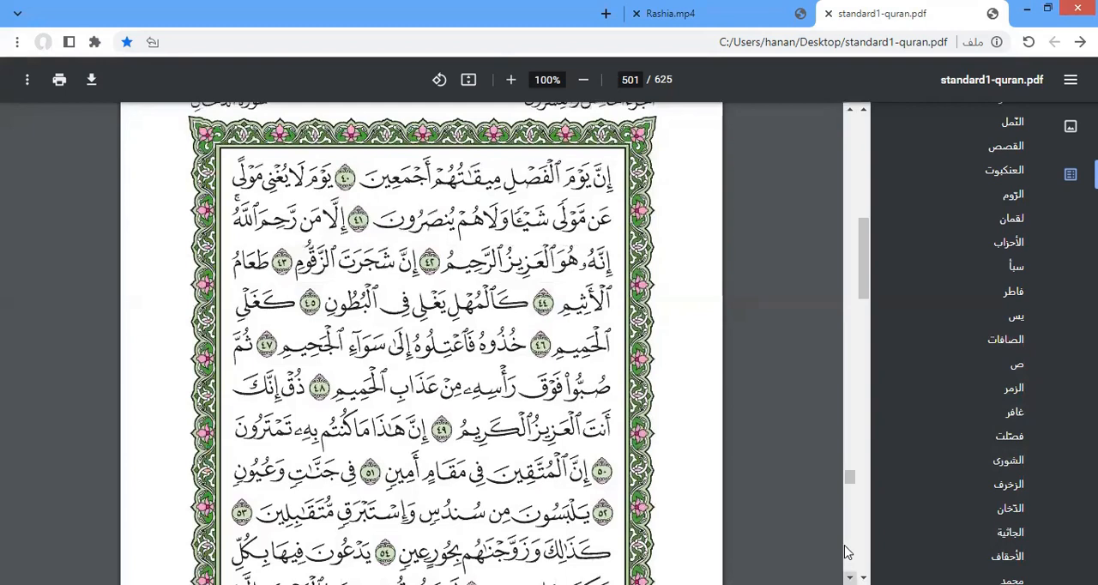
{"action": "scroll", "scroll_direction": "down", "scroll_amount": 3}
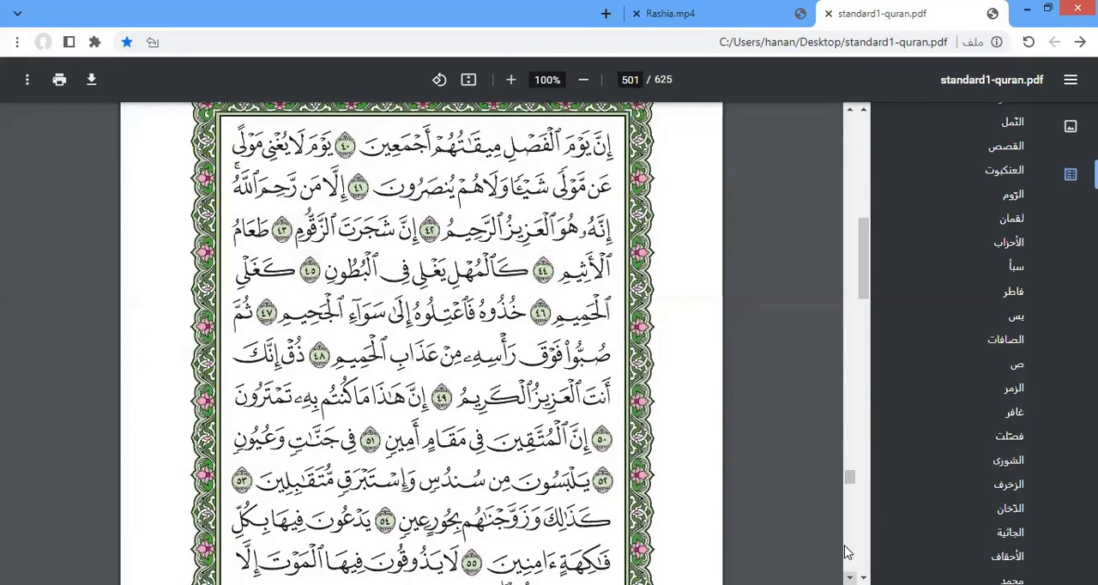
{"action": "scroll", "scroll_direction": "down", "scroll_amount": 3}
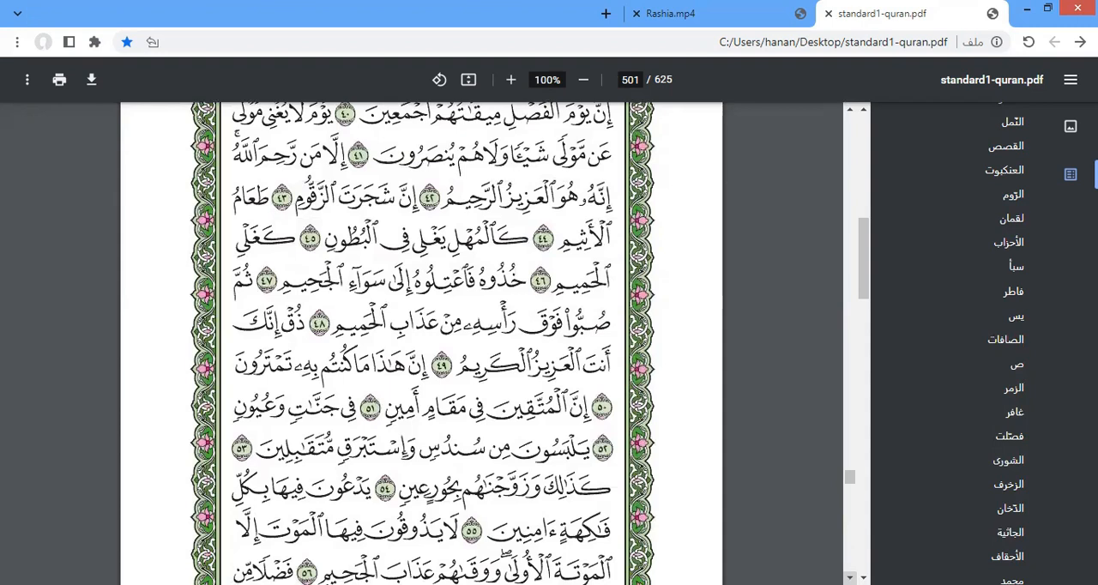
{"action": "mouse_move", "coordinate": [626, 275]}
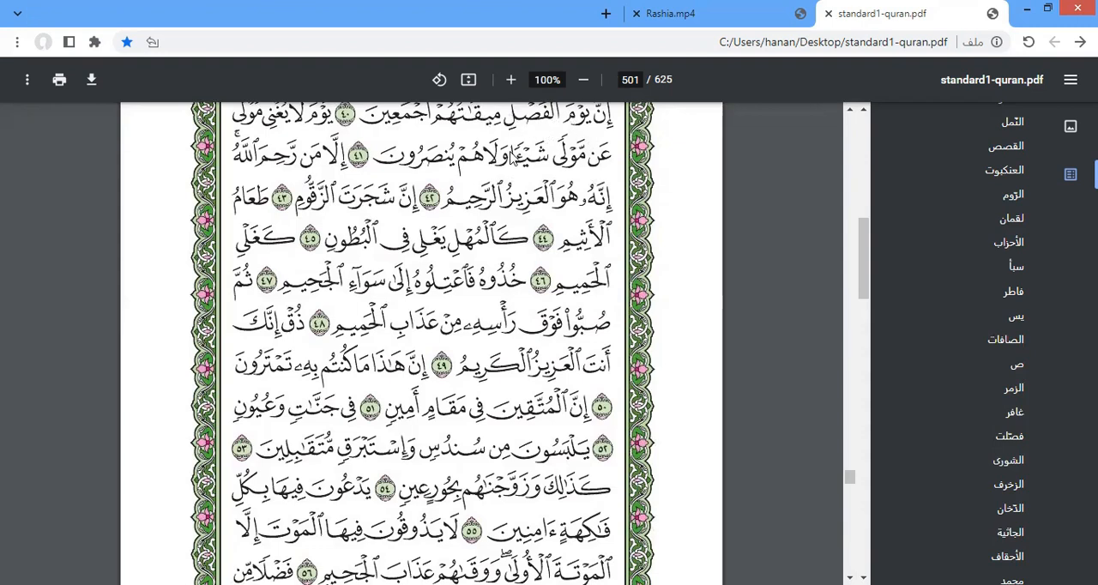
{"action": "mouse_move", "coordinate": [421, 133]}
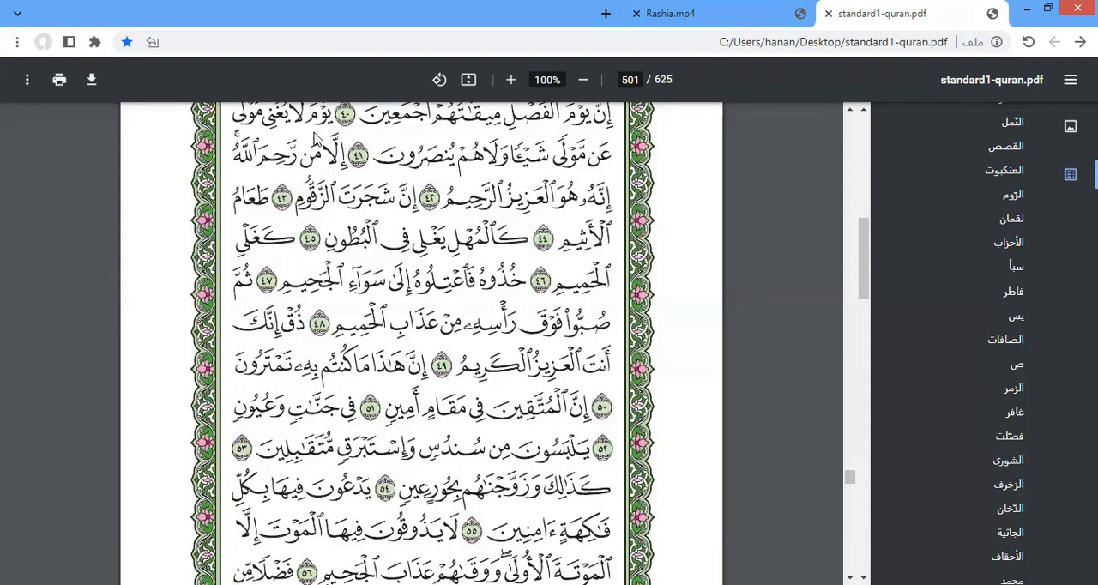
{"action": "mouse_move", "coordinate": [253, 131]}
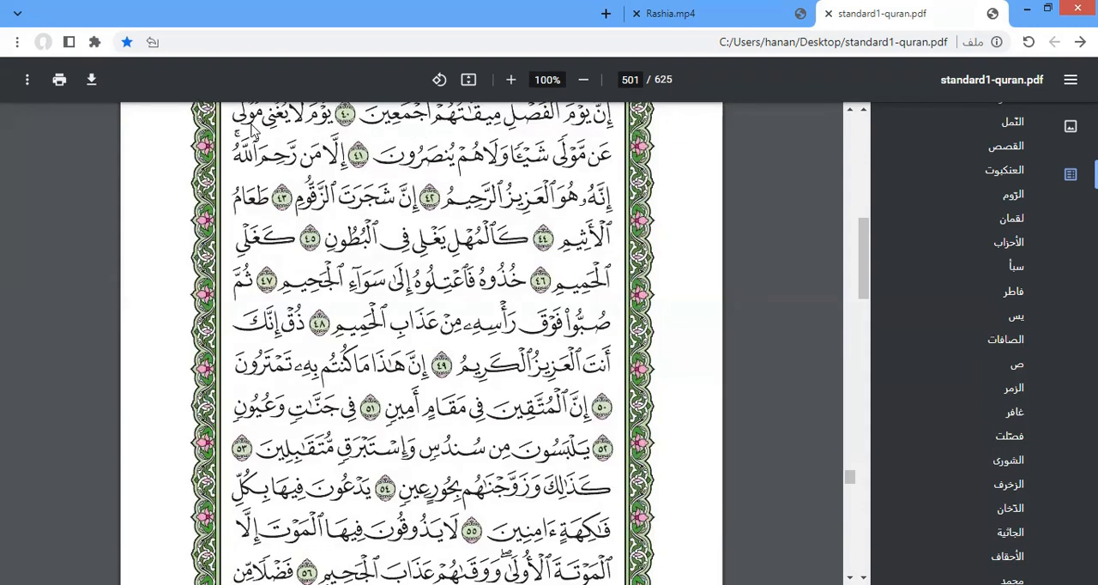
{"action": "mouse_move", "coordinate": [507, 172]}
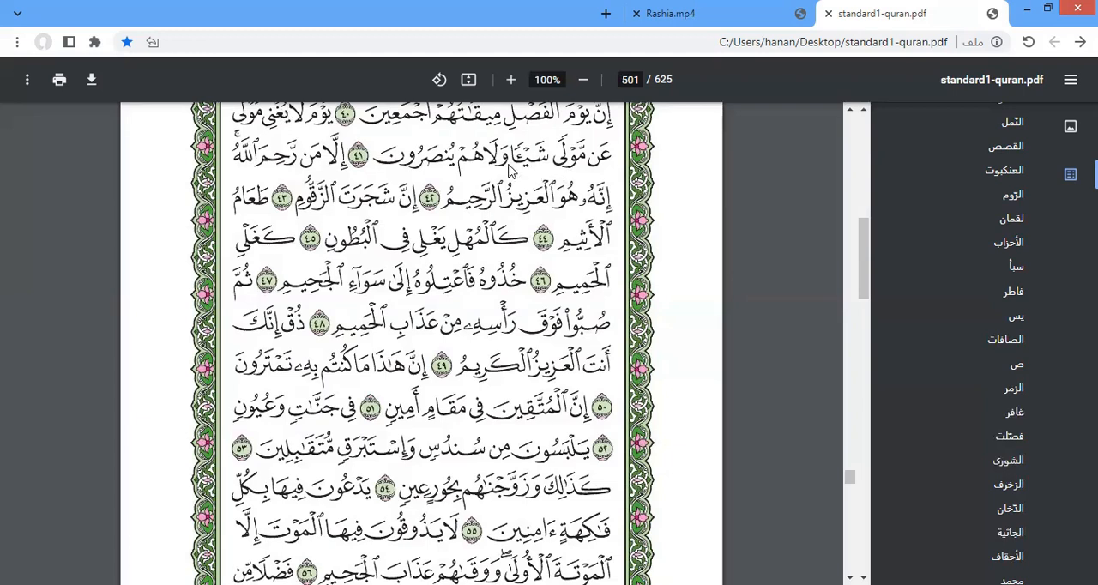
{"action": "mouse_move", "coordinate": [456, 170]}
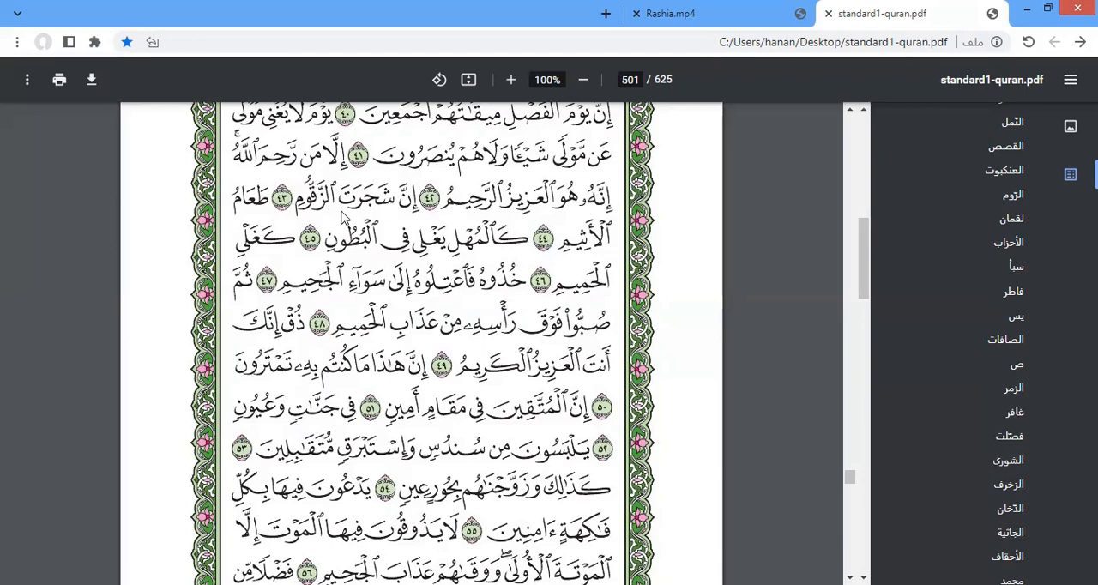
{"action": "mouse_move", "coordinate": [331, 216]}
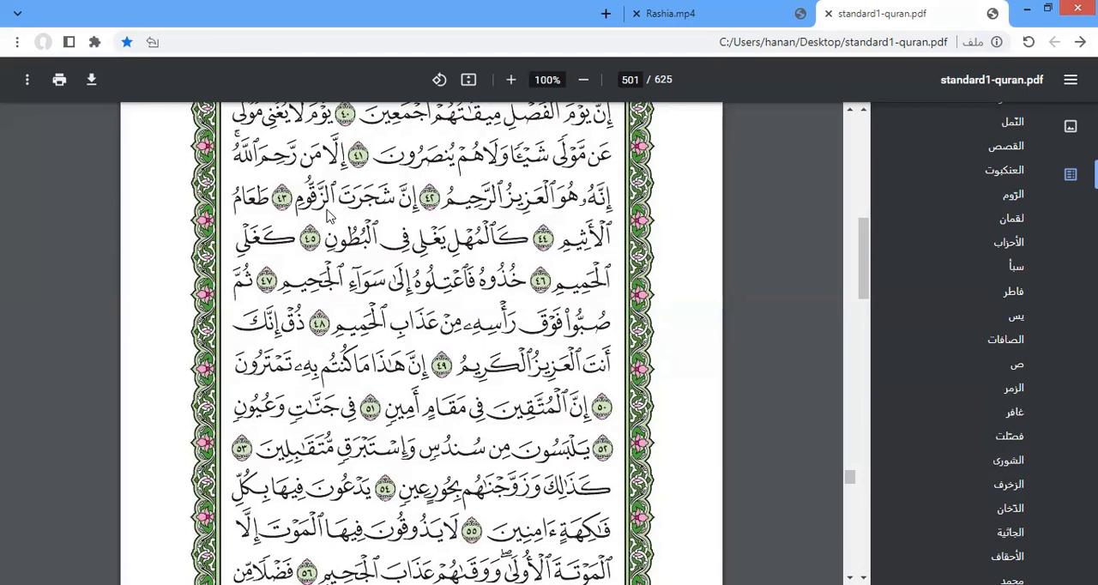
{"action": "mouse_move", "coordinate": [613, 253]}
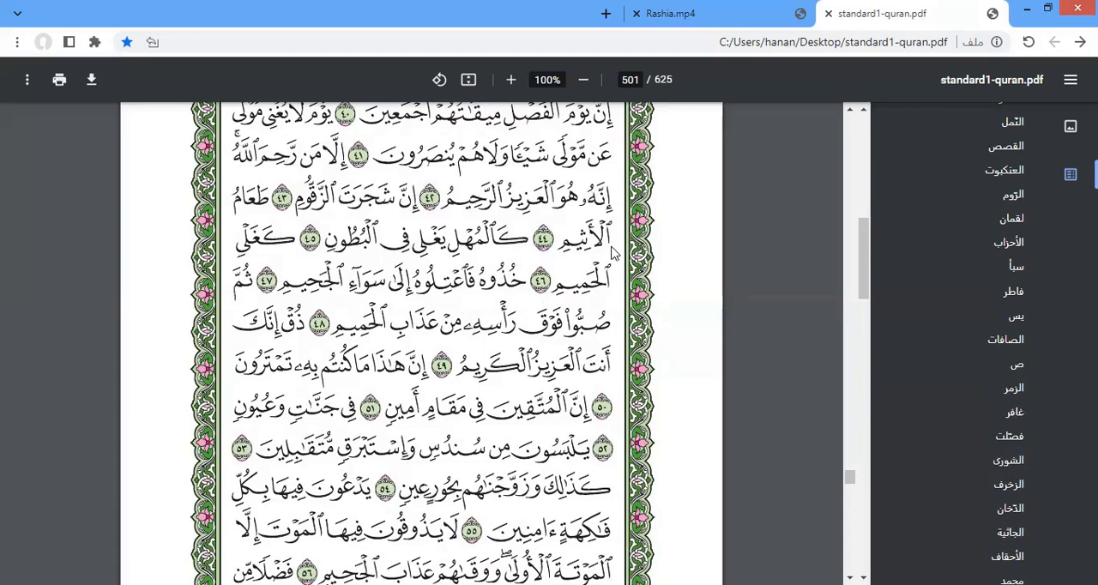
{"action": "mouse_move", "coordinate": [317, 253]}
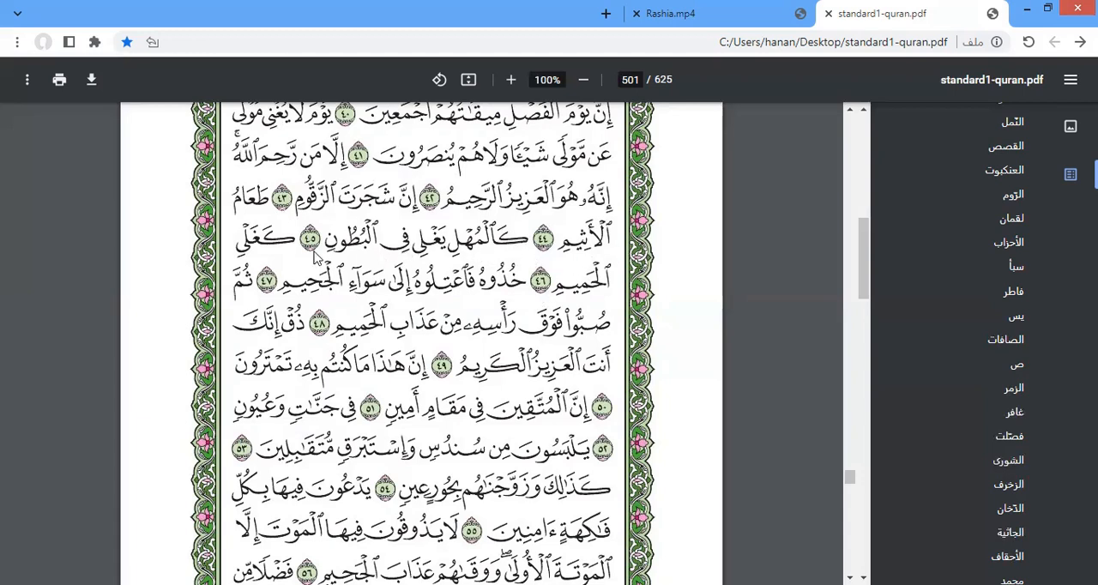
{"action": "mouse_move", "coordinate": [291, 291]}
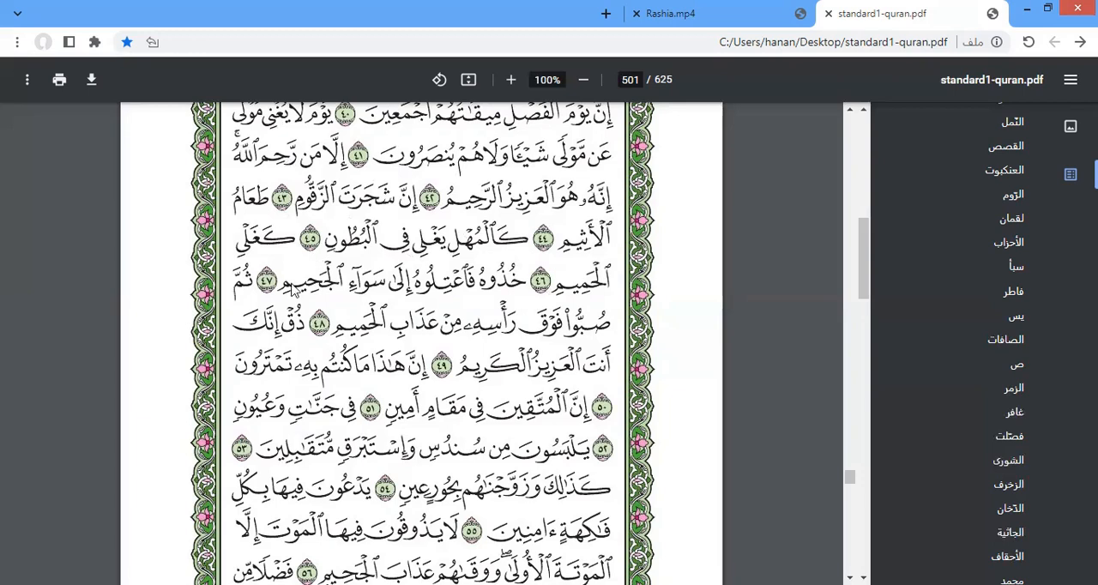
{"action": "mouse_move", "coordinate": [497, 294]}
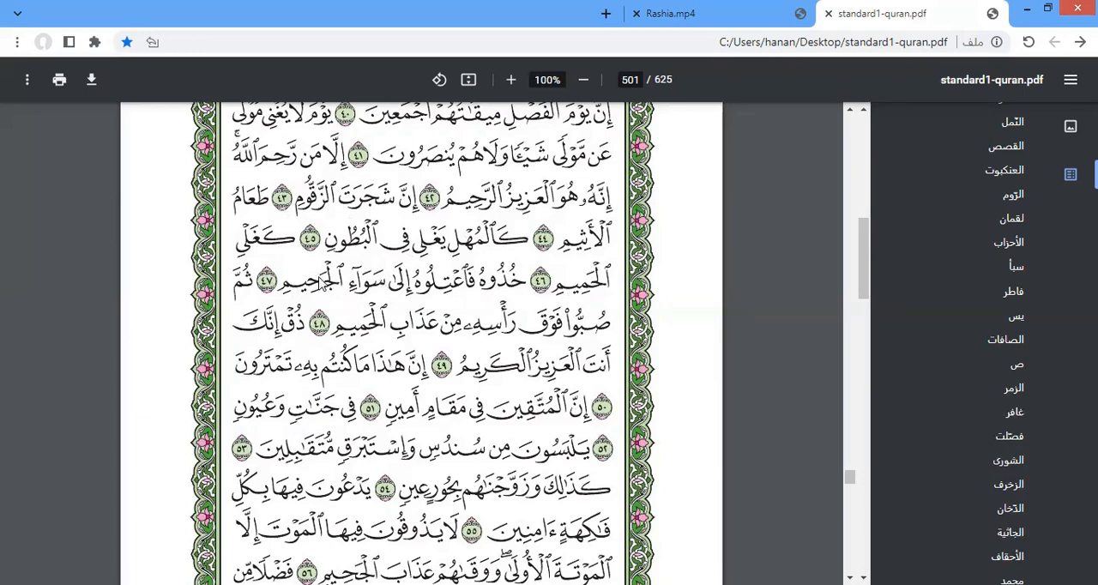
{"action": "mouse_move", "coordinate": [300, 289]}
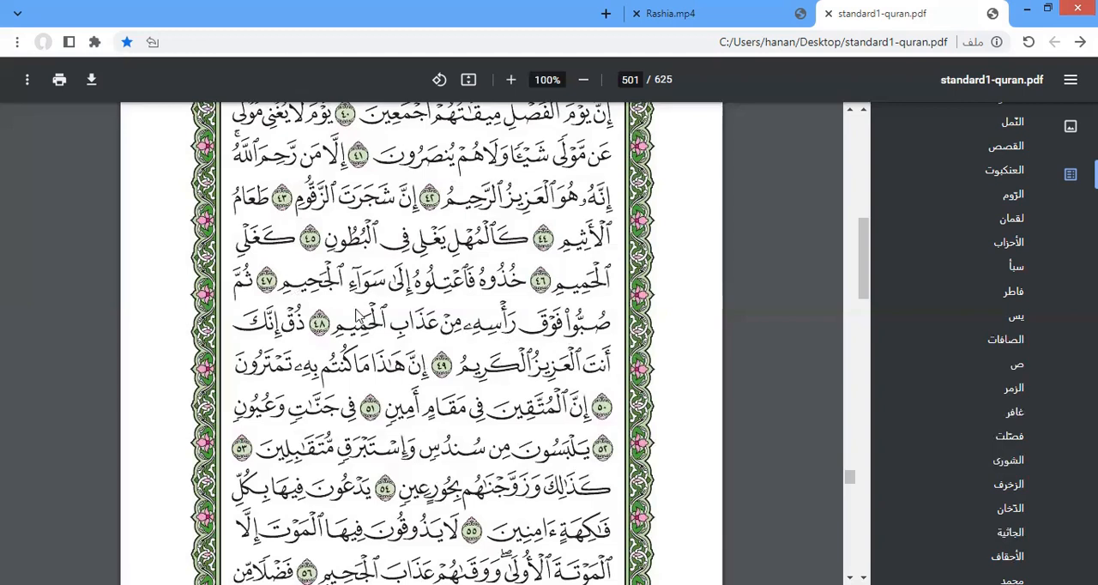
{"action": "mouse_move", "coordinate": [801, 472]}
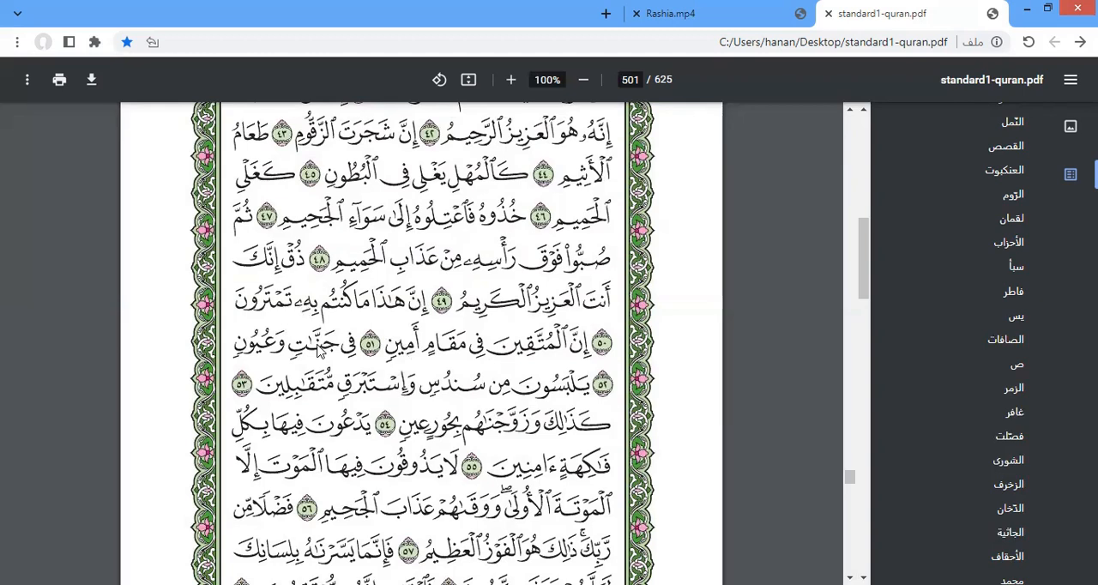
{"action": "mouse_move", "coordinate": [557, 402]}
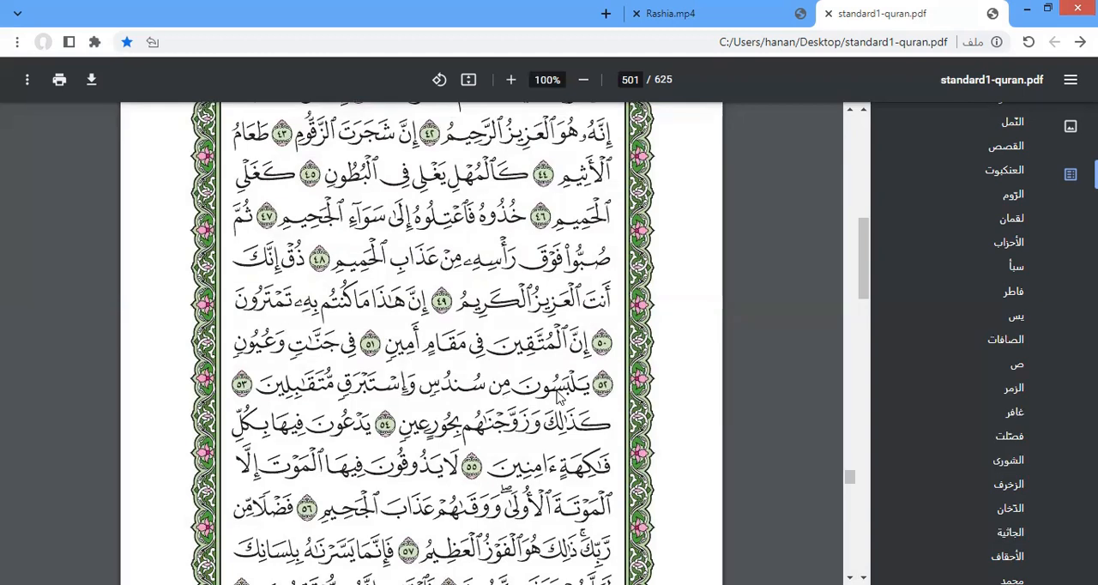
{"action": "mouse_move", "coordinate": [469, 367]}
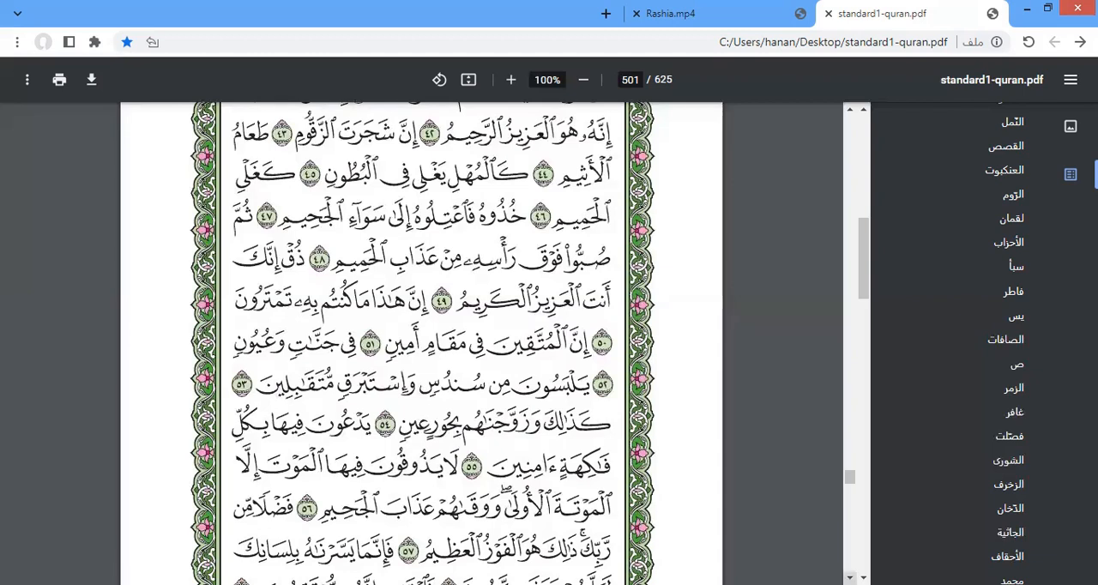
- Scroll down to Ad-Dukhan's closing verses 48–59 and the Al-Jathiya heading
{"action": "scroll", "scroll_direction": "down", "scroll_amount": 3}
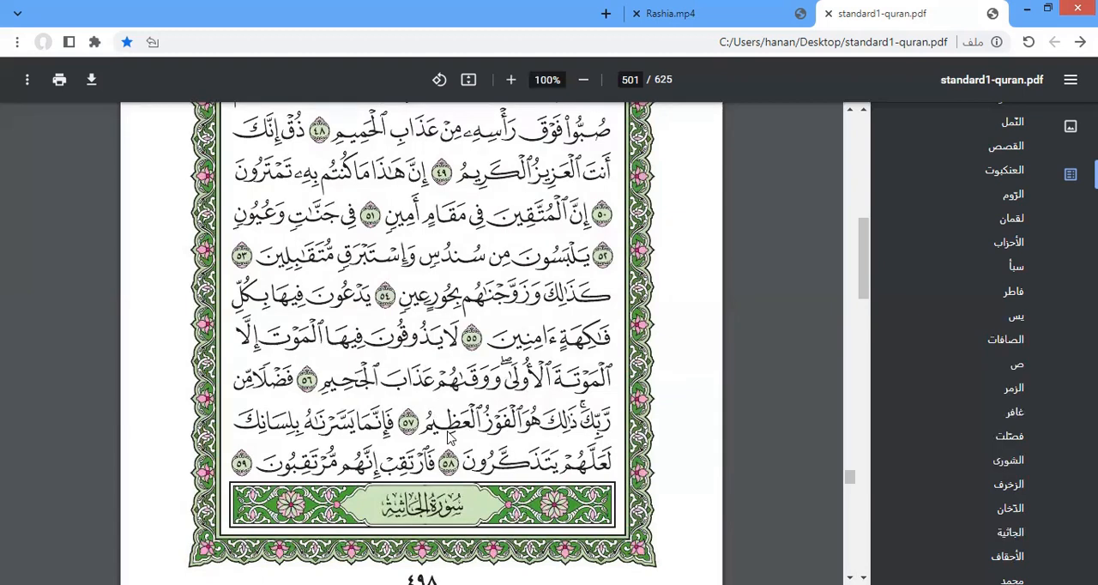
{"action": "mouse_move", "coordinate": [343, 446]}
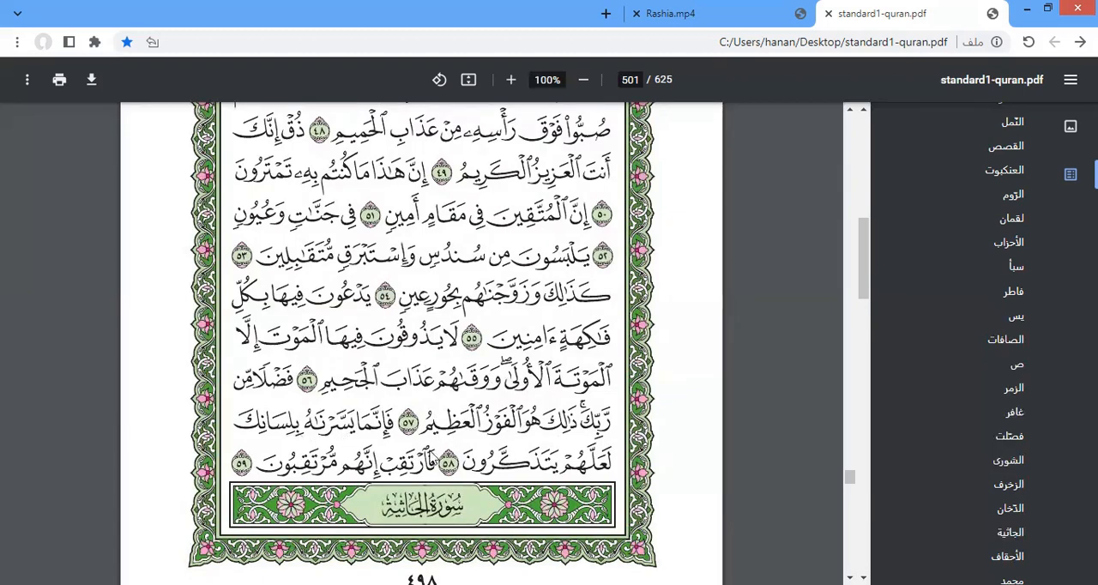
{"action": "mouse_move", "coordinate": [529, 490]}
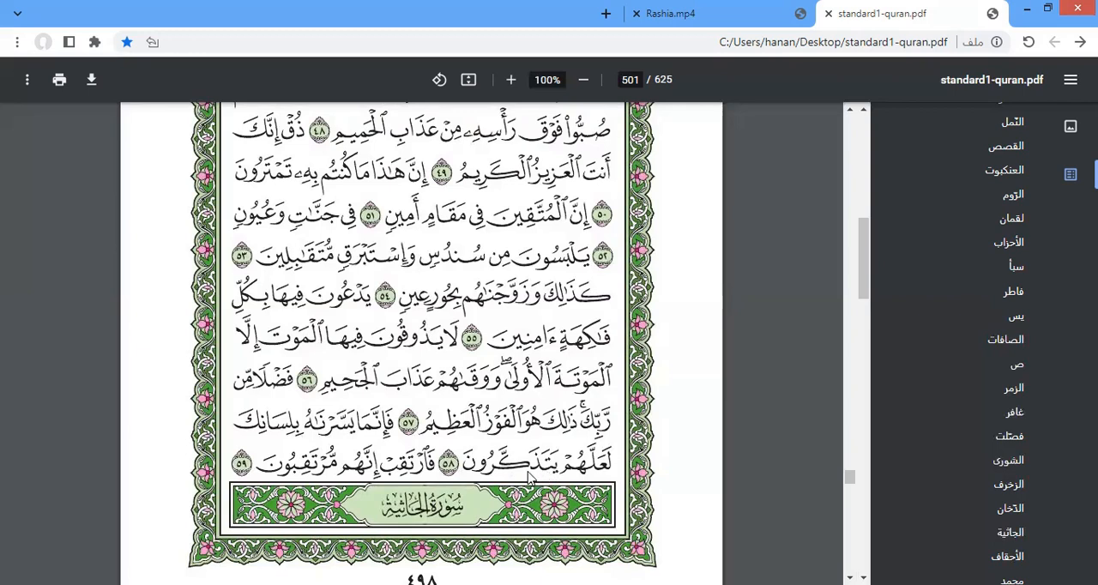
{"action": "mouse_move", "coordinate": [531, 476]}
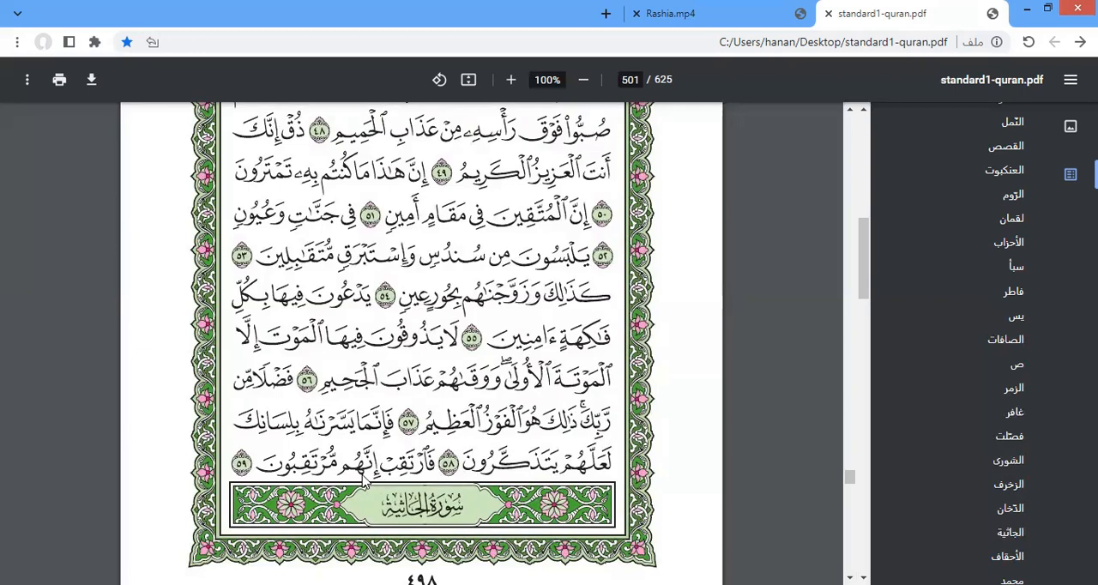
{"action": "mouse_move", "coordinate": [294, 489]}
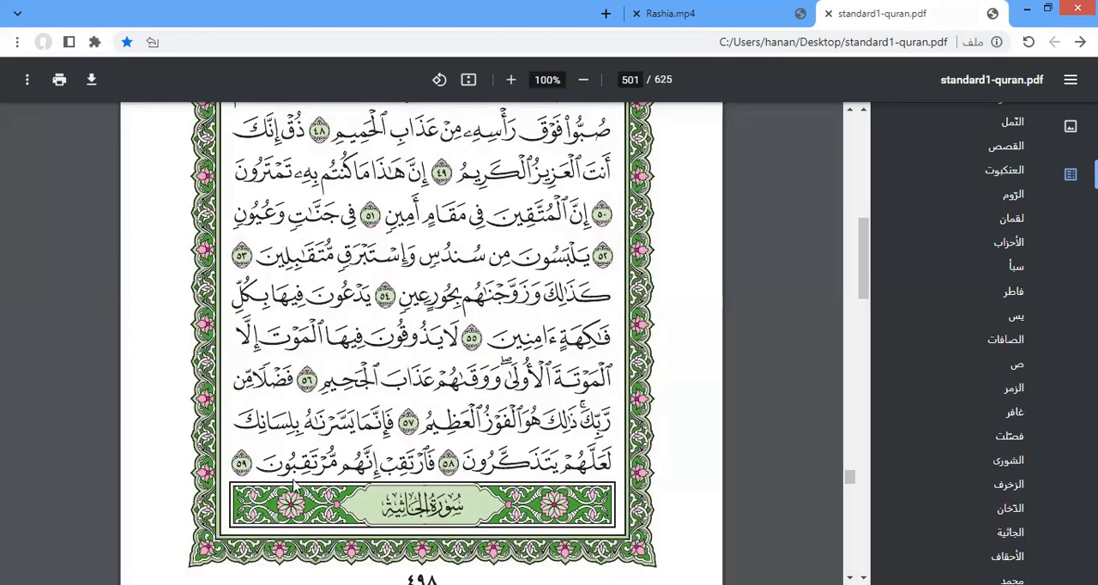
{"action": "mouse_move", "coordinate": [615, 503]}
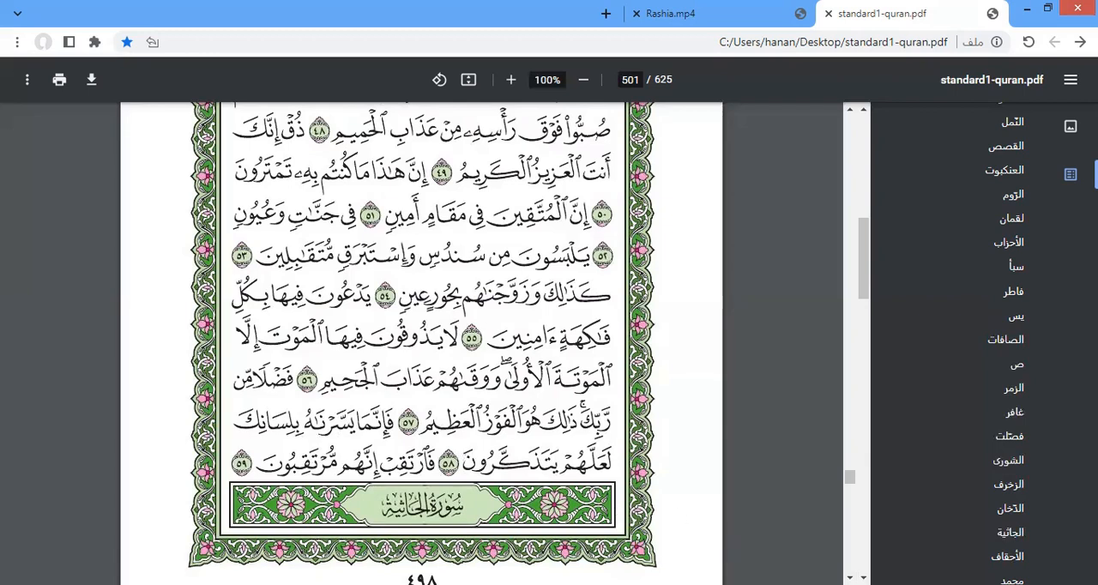
{"action": "mouse_move", "coordinate": [708, 540]}
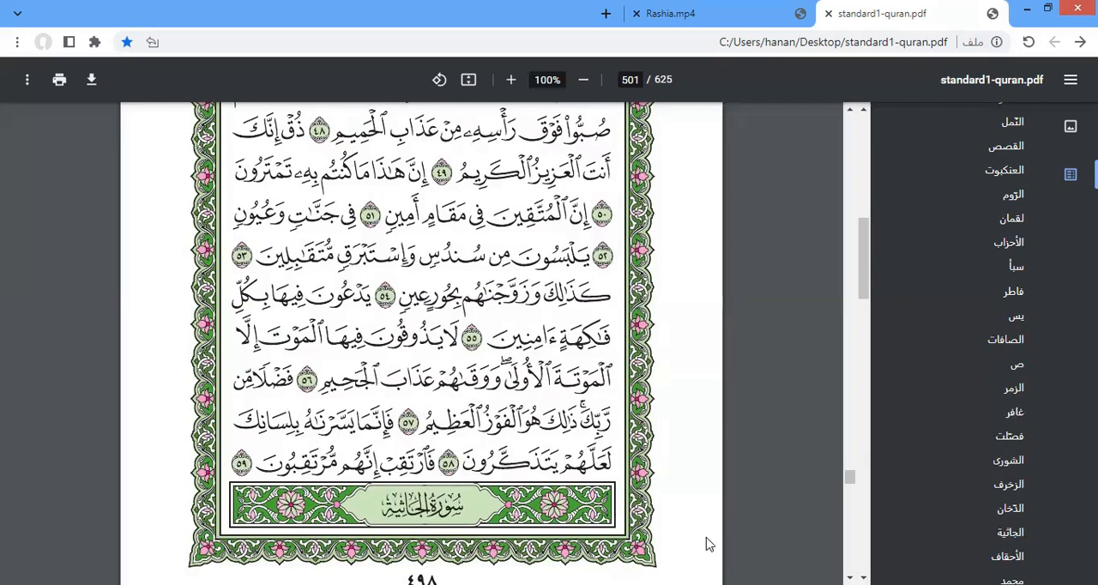
{"action": "mouse_move", "coordinate": [779, 475]}
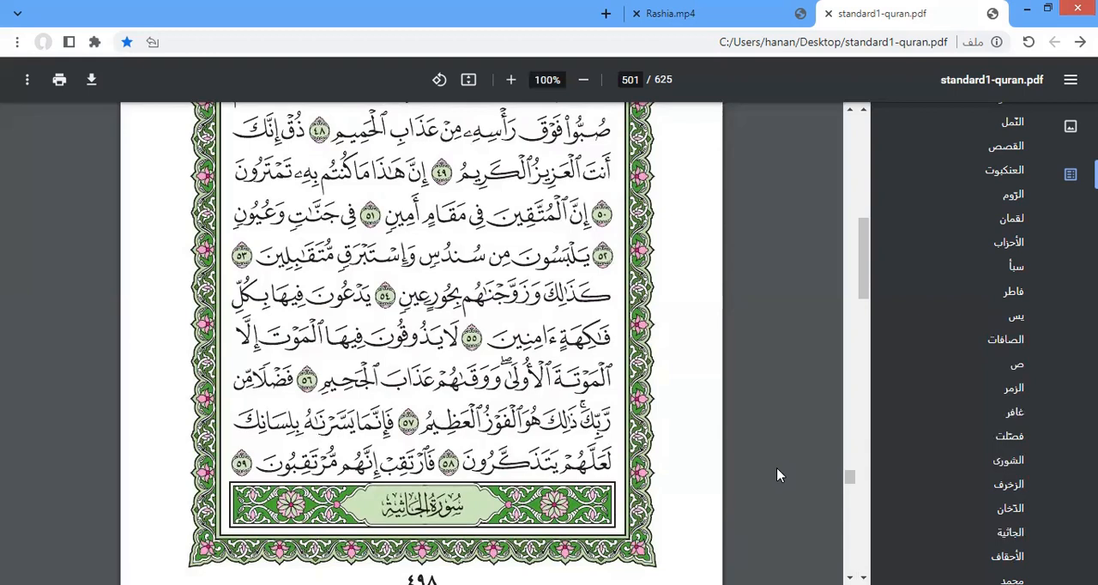
- Switch to the Rashia.mp4 video tab showing its greeting slide
{"action": "left_click", "coordinate": [678, 14]}
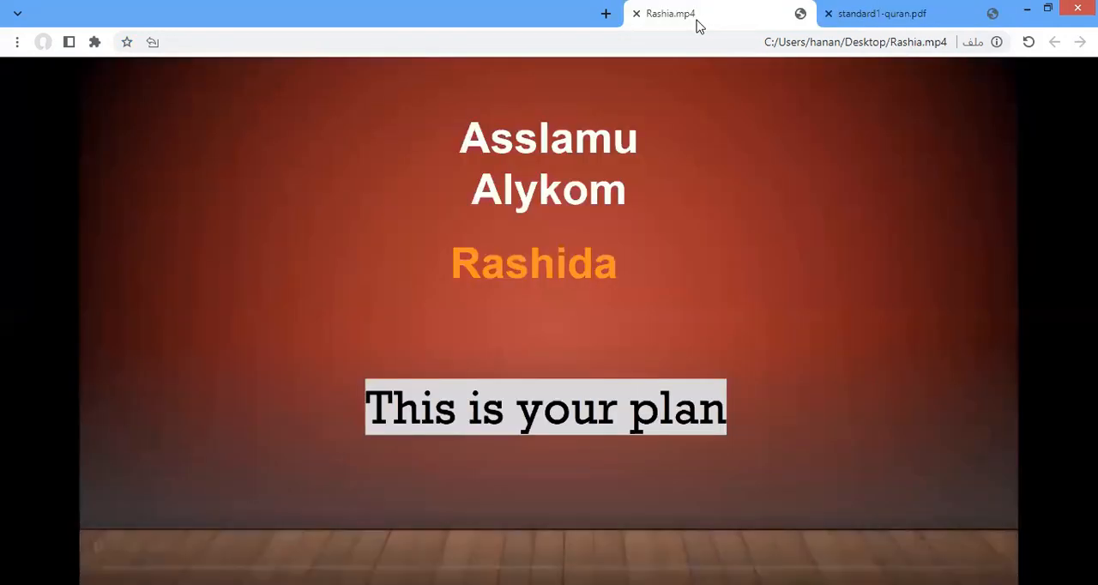